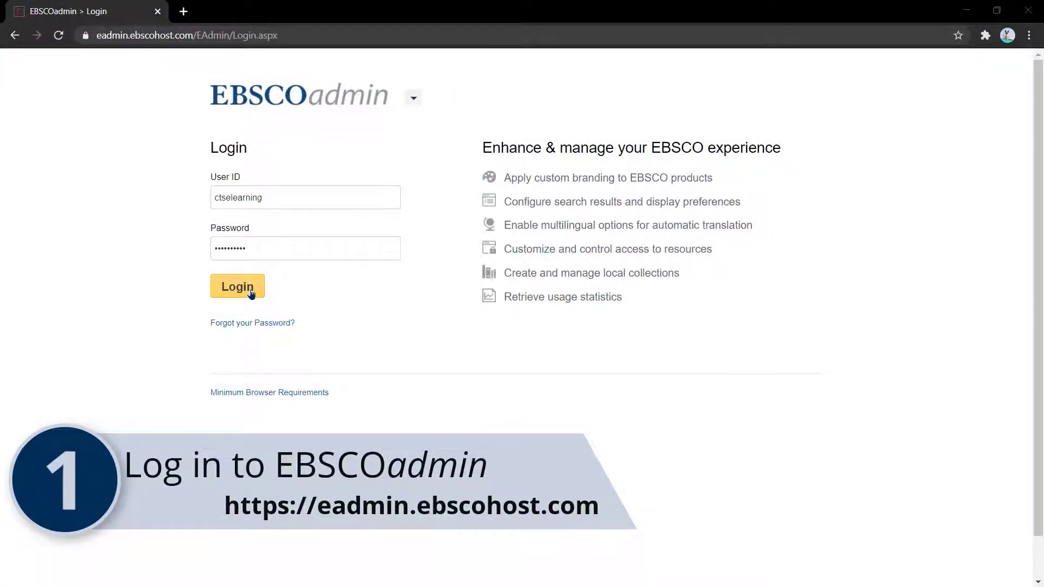
Step: Log in to EBSCOadmin and go to the Authentication section's User ID/Password list
click(237, 287)
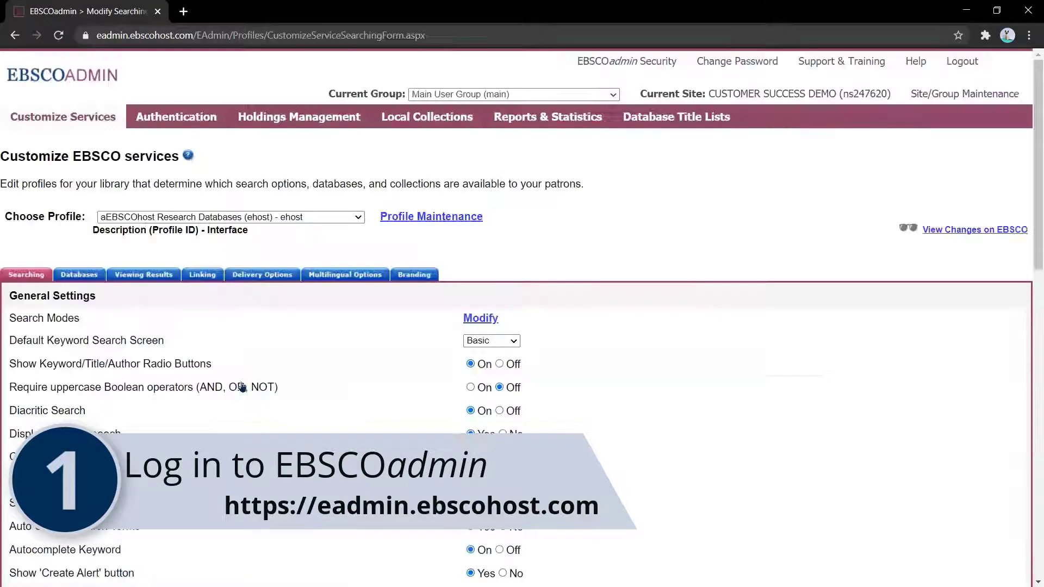
click(175, 116)
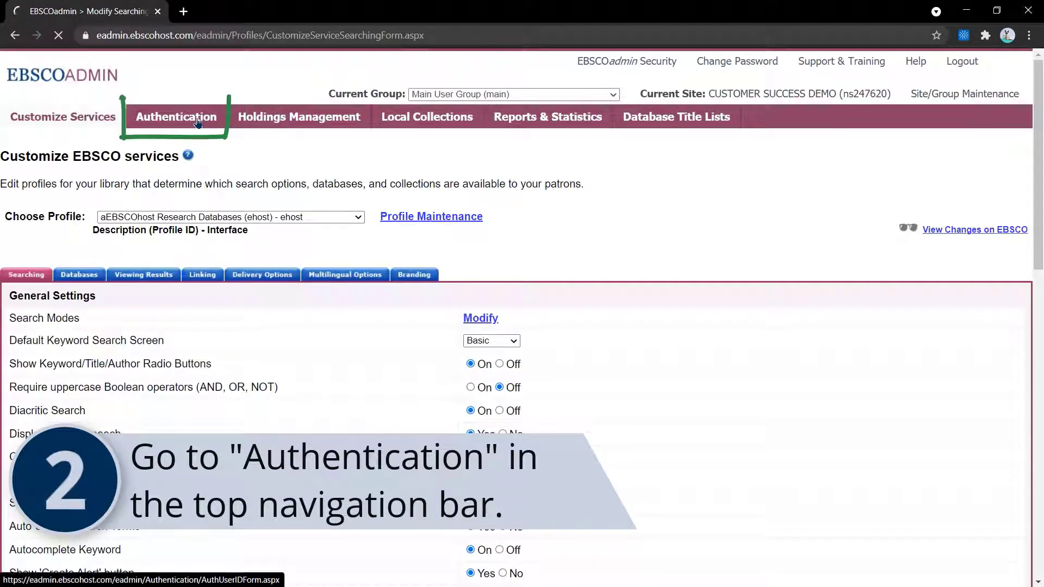
click(175, 117)
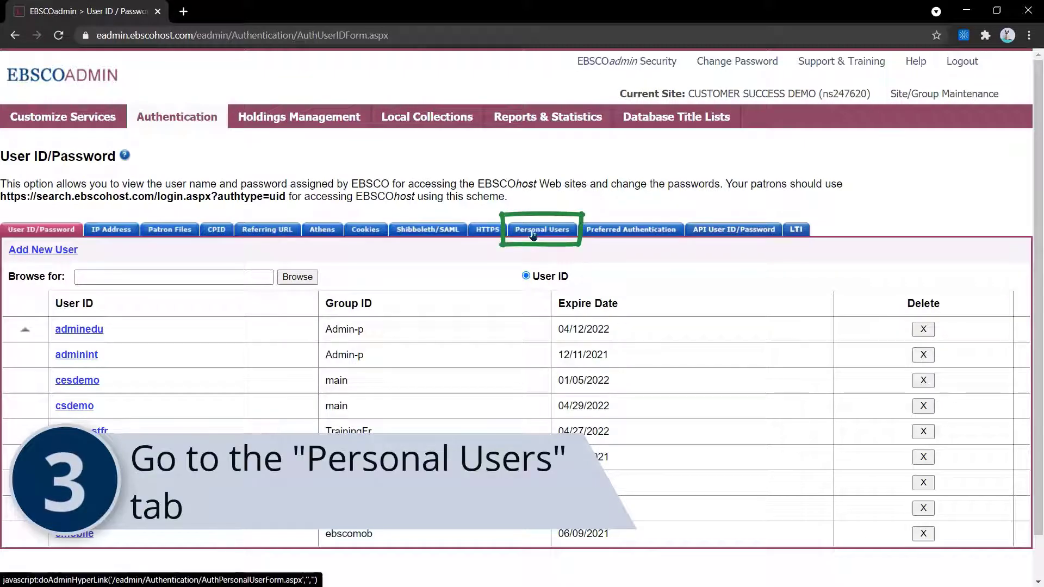
Step: Show the empty Personal Users list under Authentication
click(541, 229)
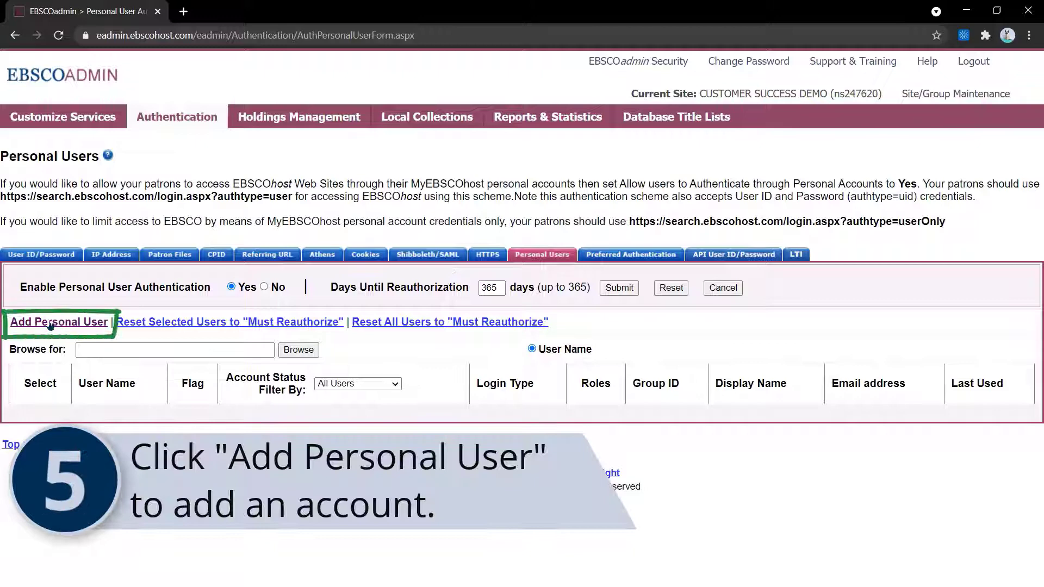
click(59, 321)
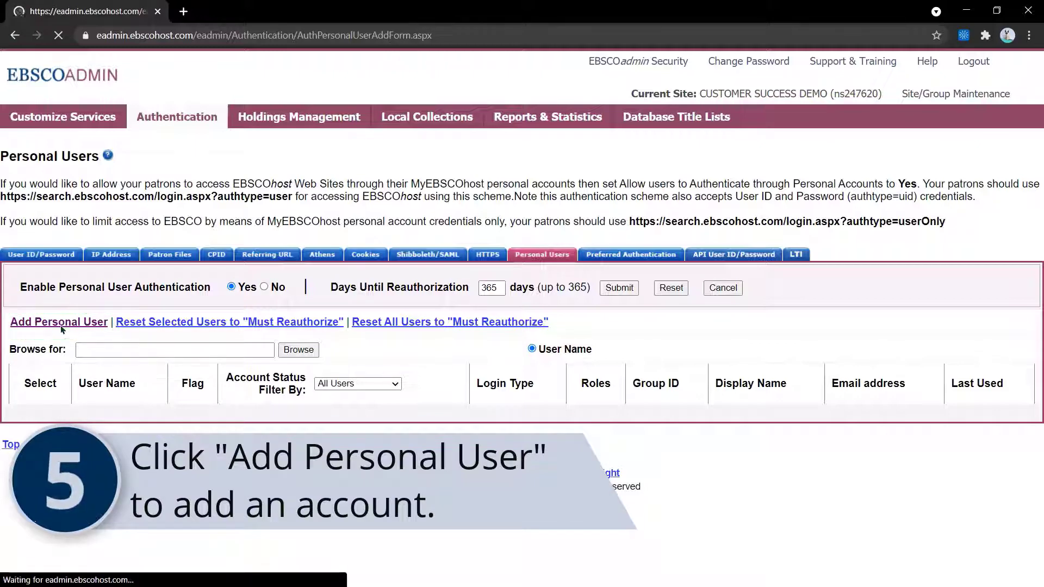
click(59, 322)
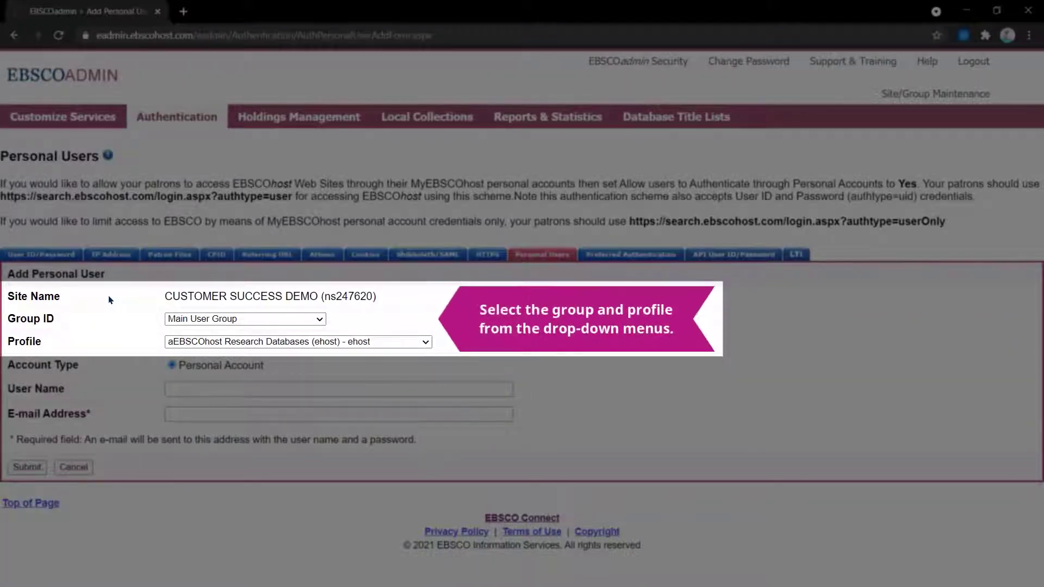
click(337, 388)
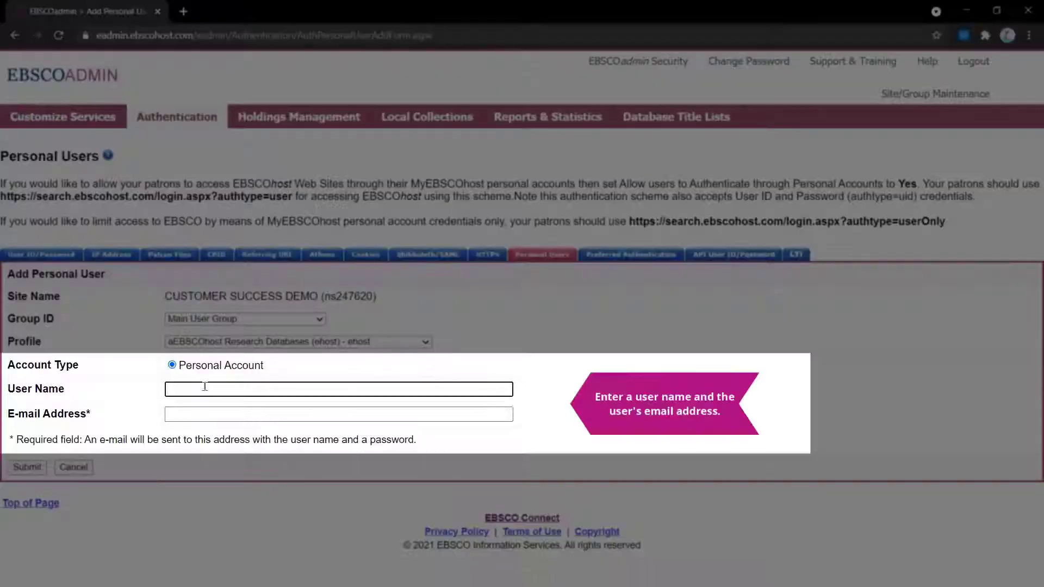
text(elearningdemo)
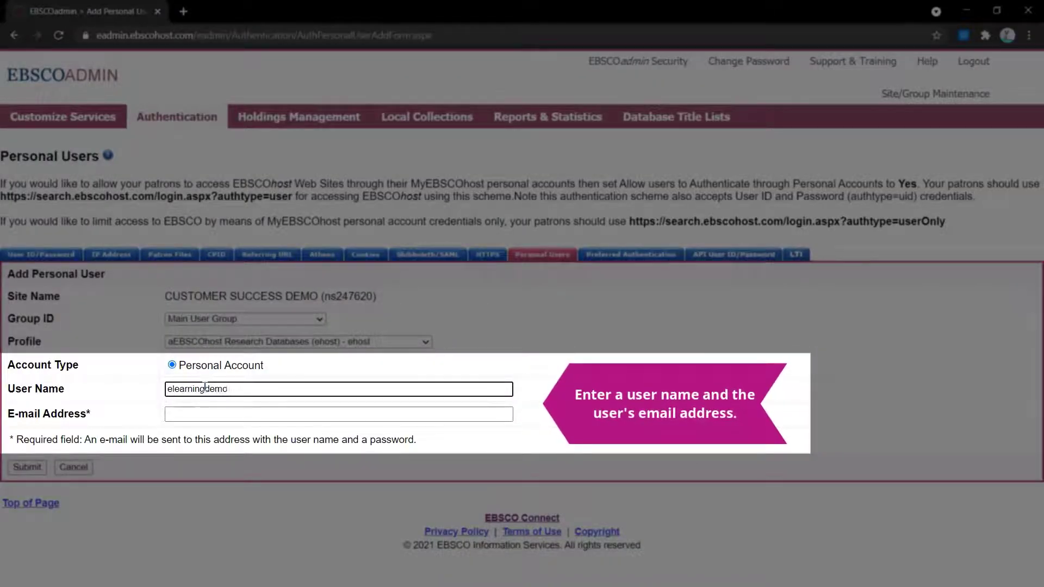
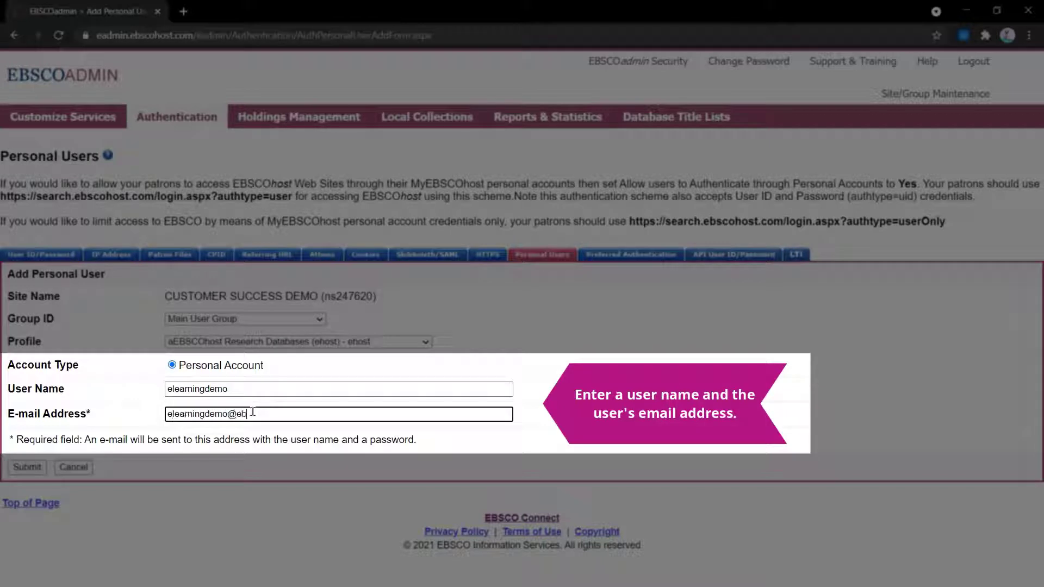
click(27, 468)
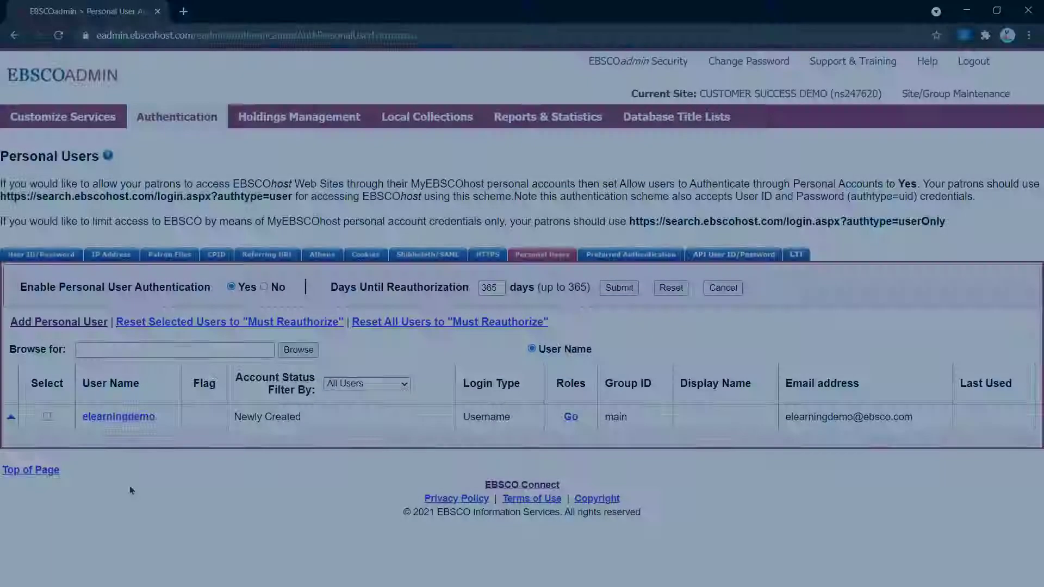